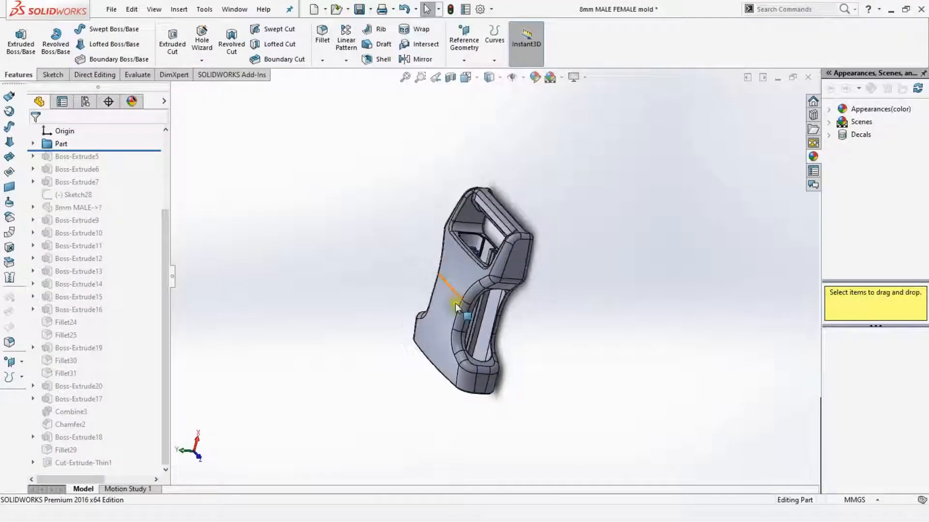
Roll the history forward to Boss-Extrude9, showing both buckle halves with first gate cones.
{"action": "left_click_drag", "start_coordinate": [456, 308], "coordinate": [480, 283]}
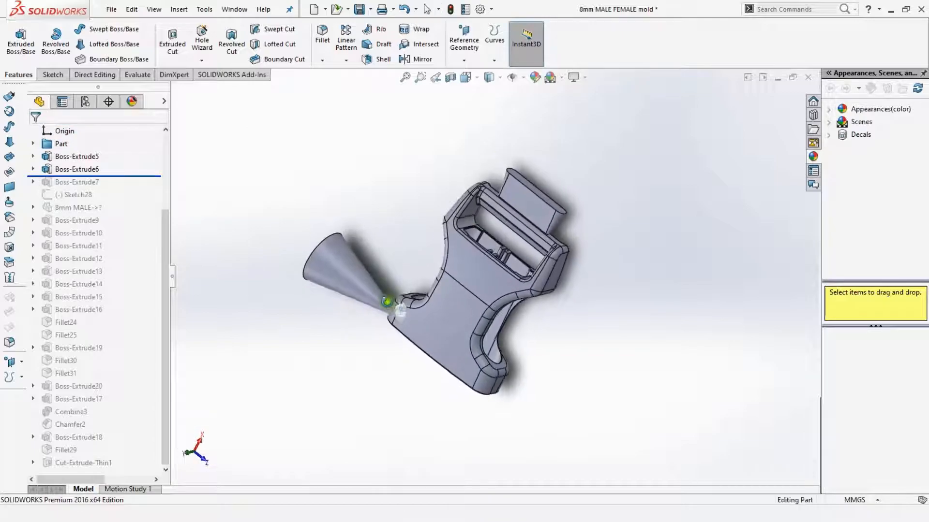
{"action": "left_click", "coordinate": [65, 169]}
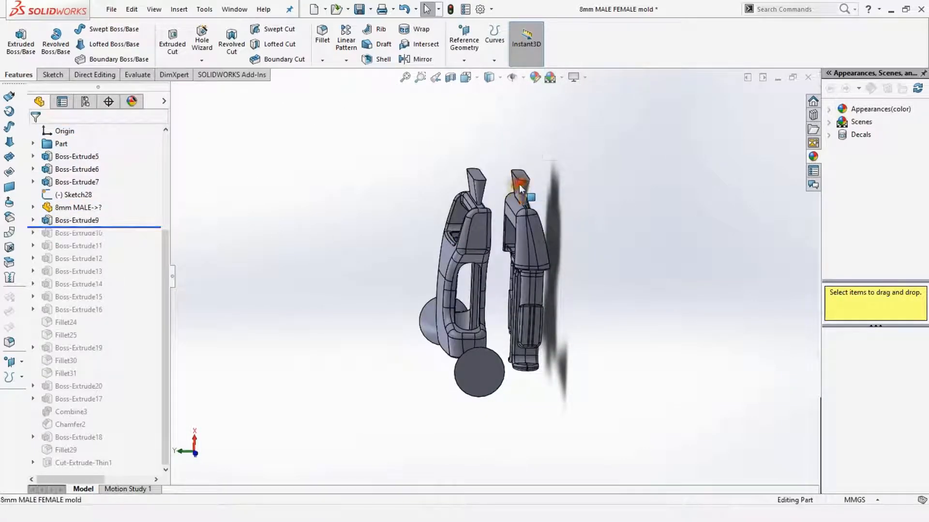
Advance through Boss-Extrude10–16 and Fillet24–25, orbiting to inspect the gate cones and runner block.
{"action": "left_click", "coordinate": [76, 220]}
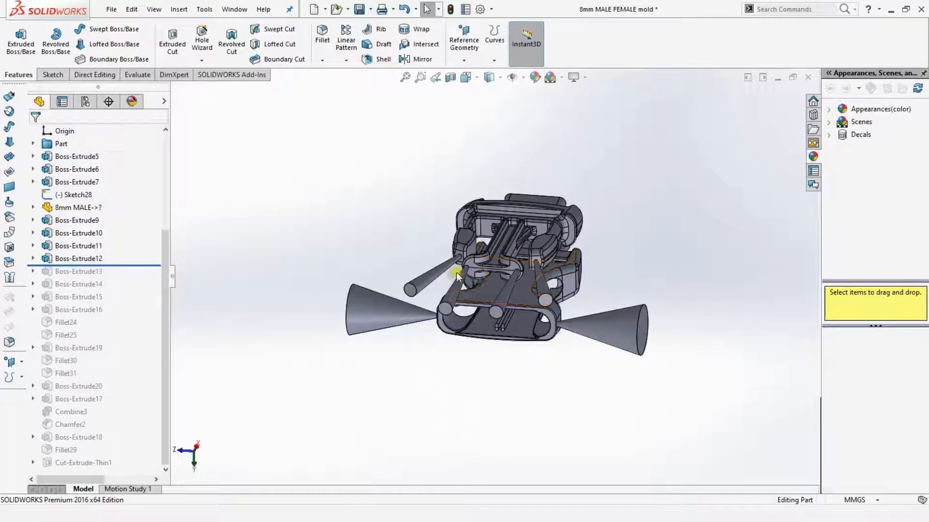
{"action": "left_click_drag", "start_coordinate": [459, 275], "coordinate": [515, 311]}
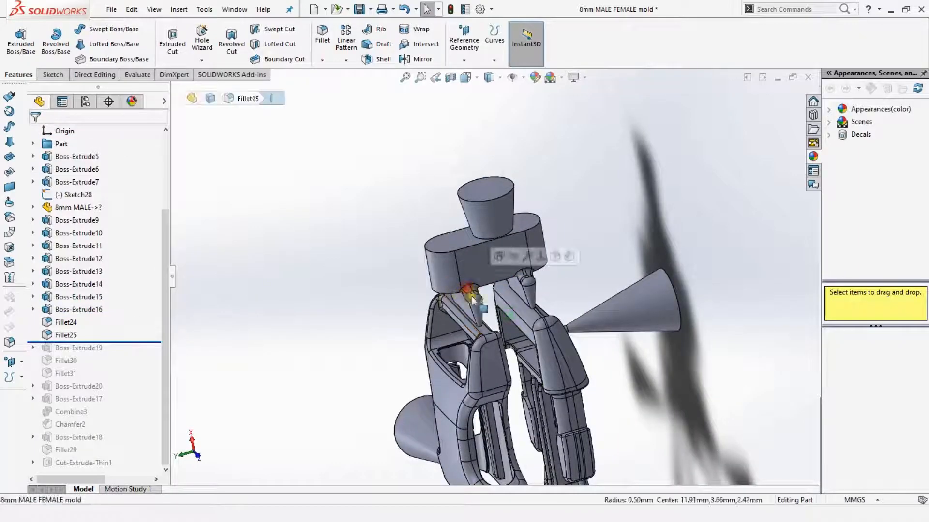
Advance past Boss-Extrude19, Fillet30–31, Boss-Extrude20 and Boss-Extrude17, orbiting to view the gates.
{"action": "left_click", "coordinate": [77, 221]}
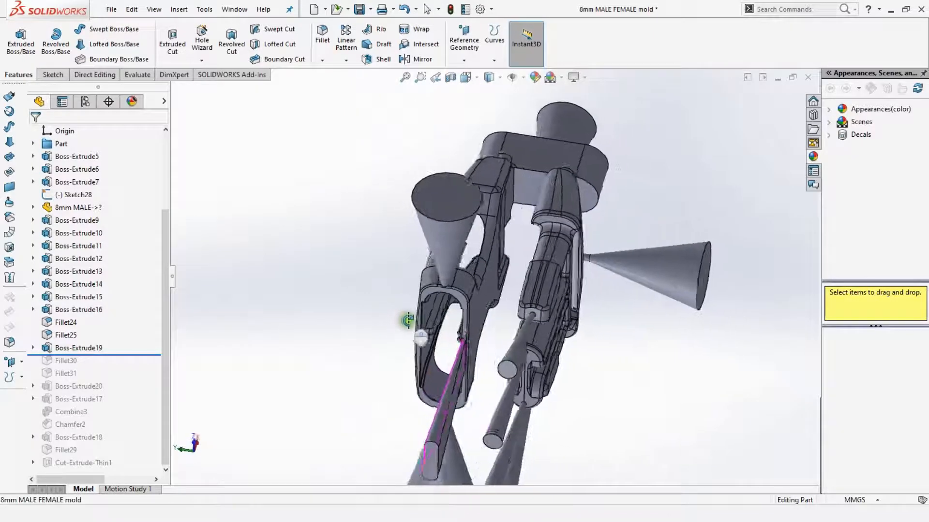
{"action": "left_click_drag", "start_coordinate": [409, 320], "coordinate": [438, 349]}
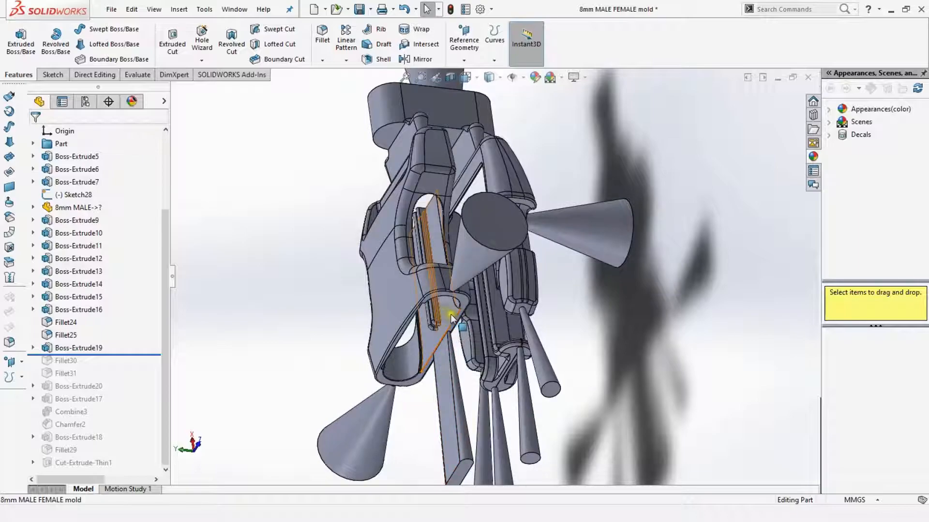
{"action": "mouse_move", "coordinate": [450, 319]}
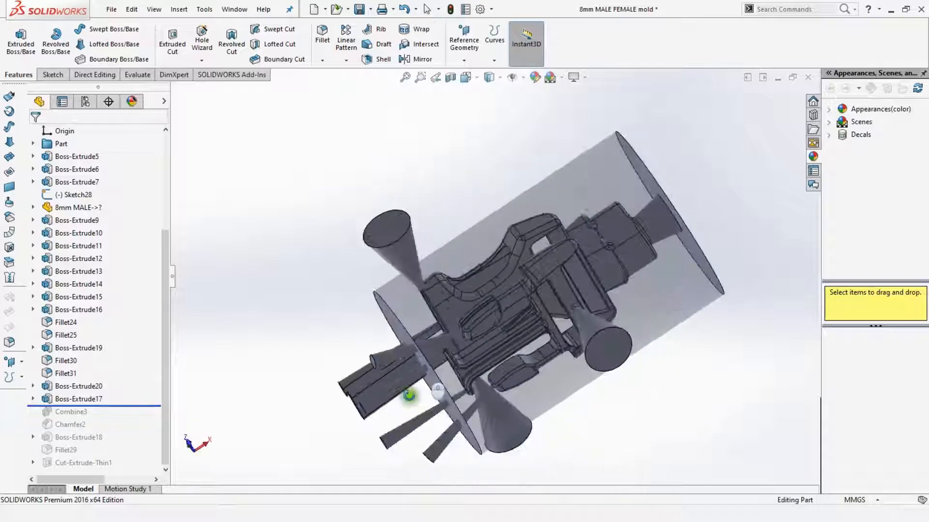
Turn the Combine3 mold cylinder upright and open a Section View cutaway.
{"action": "left_click_drag", "start_coordinate": [409, 396], "coordinate": [483, 471]}
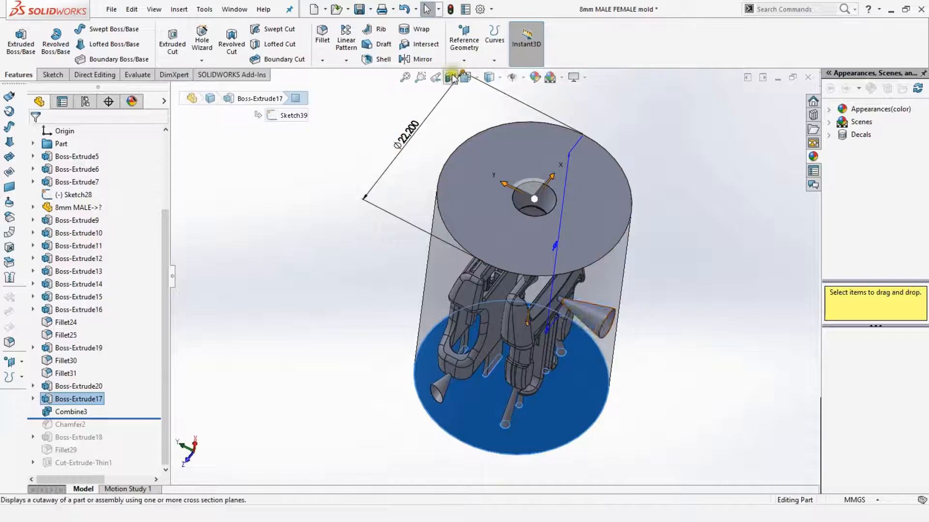
{"action": "left_click", "coordinate": [451, 78]}
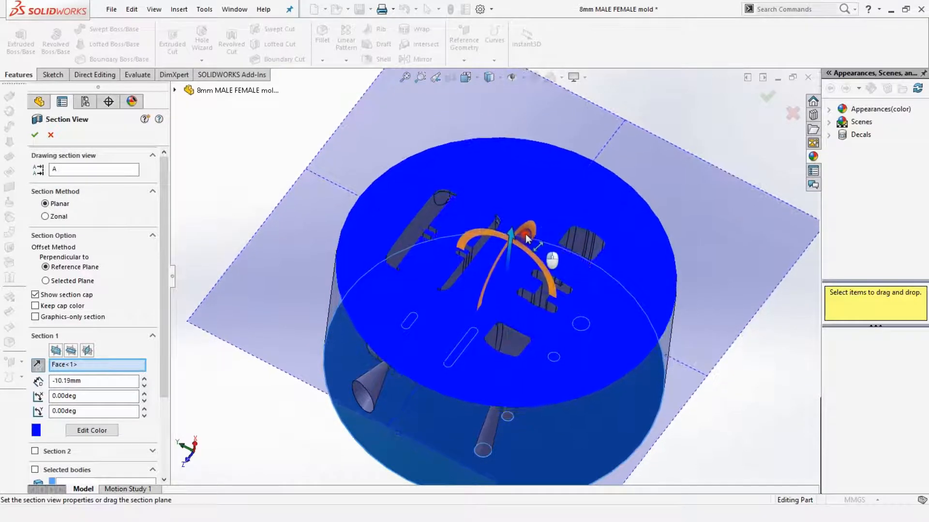
Sweep the section plane deeper through the mold, then close the Section View.
{"action": "left_click_drag", "start_coordinate": [527, 240], "coordinate": [533, 216]}
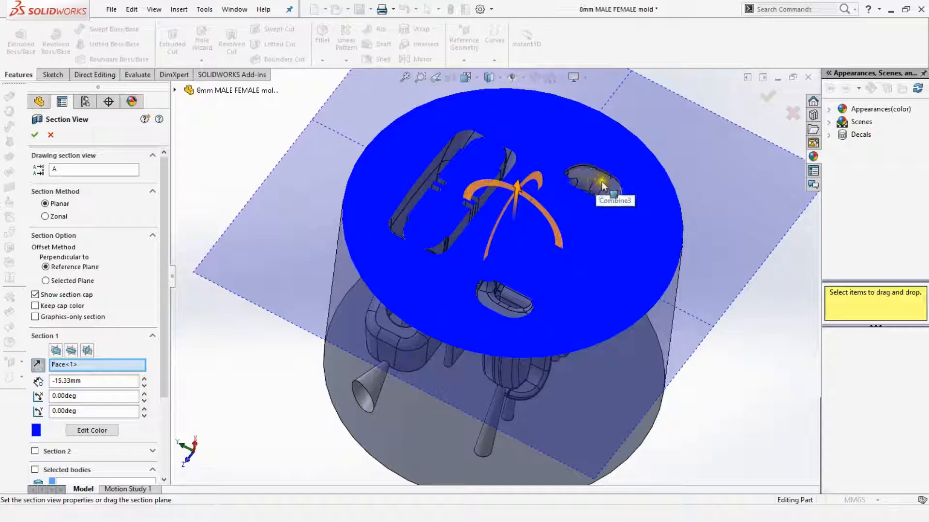
{"action": "left_click_drag", "start_coordinate": [601, 184], "coordinate": [522, 204]}
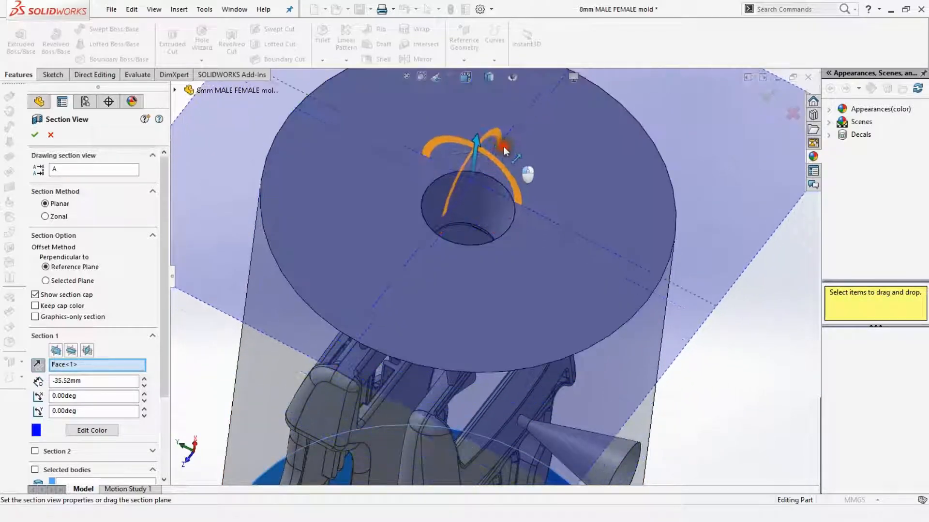
{"action": "left_click", "coordinate": [34, 134]}
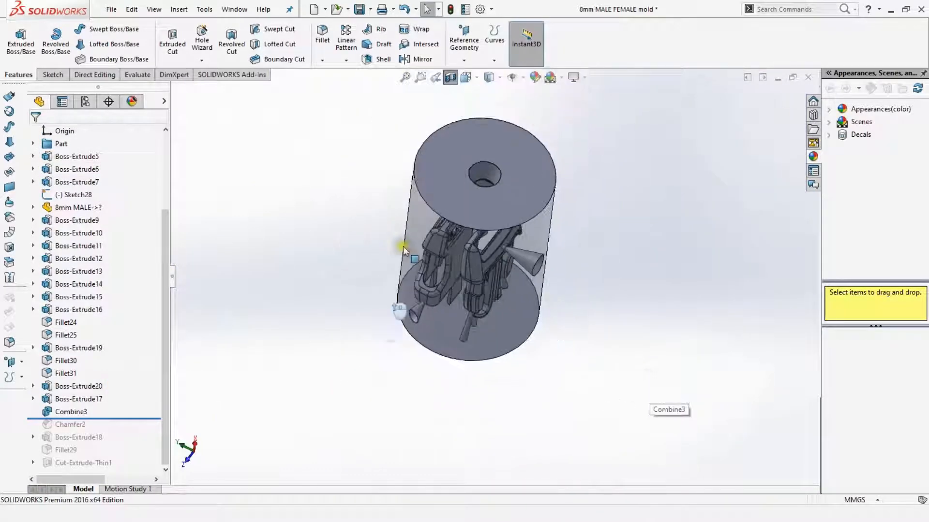
Advance past Chamfer2, Boss-Extrude18 and Fillet29, orbiting to view the mold lengthwise and sideways.
{"action": "left_click", "coordinate": [72, 412]}
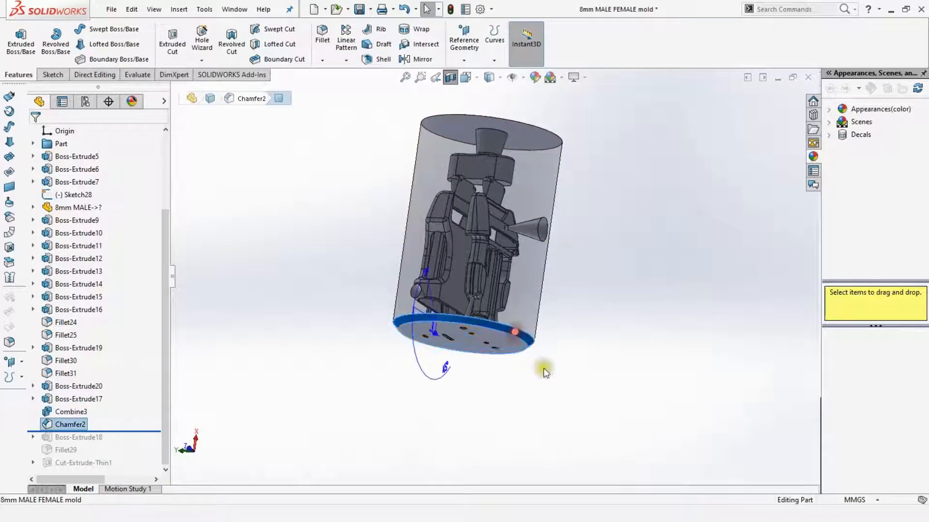
{"action": "mouse_move", "coordinate": [382, 342]}
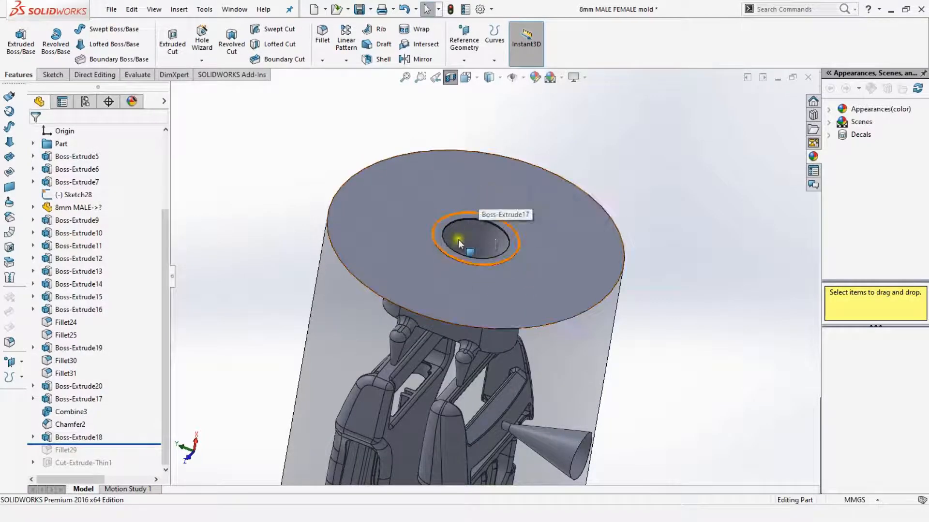
{"action": "left_click_drag", "start_coordinate": [462, 243], "coordinate": [522, 346]}
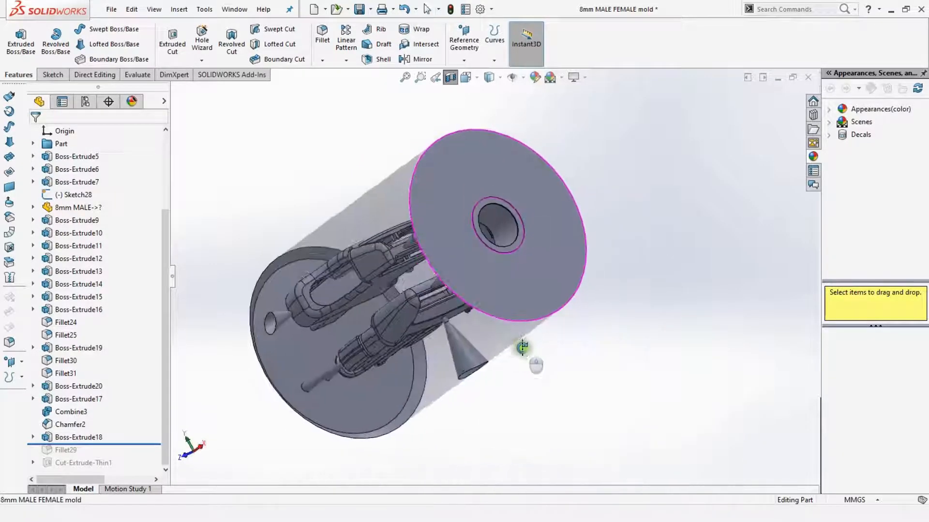
{"action": "left_click_drag", "start_coordinate": [523, 346], "coordinate": [575, 396]}
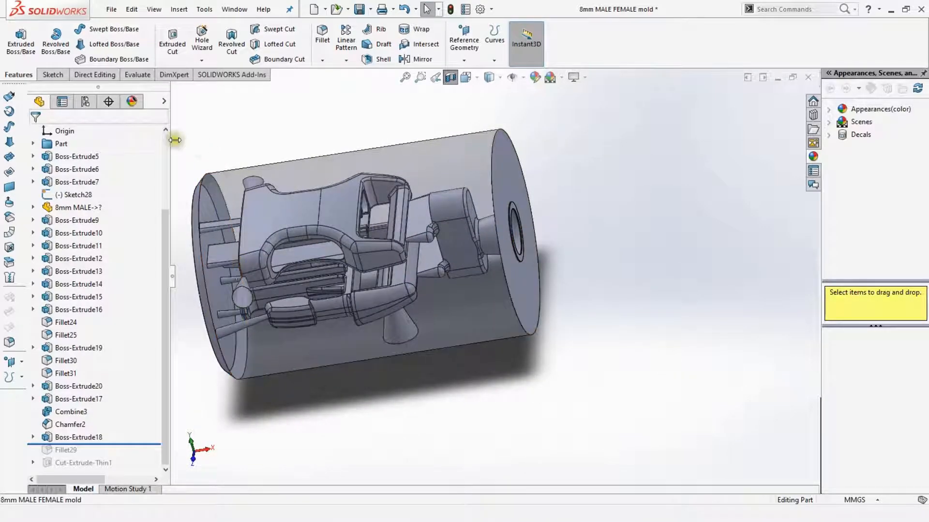
{"action": "mouse_move", "coordinate": [571, 329]}
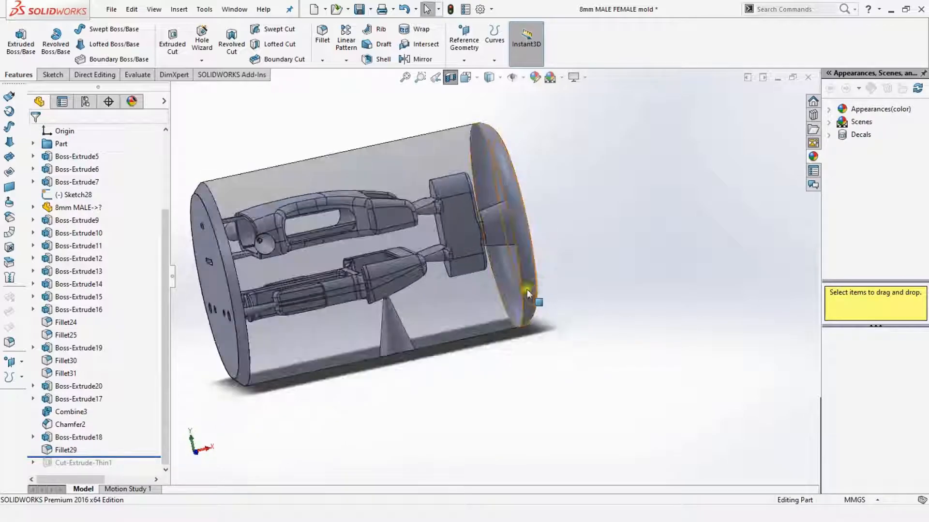
Inspect Fillet29, zoom on the base, and roll forward past Cut-Extrude-Thin1.
{"action": "left_click", "coordinate": [60, 450]}
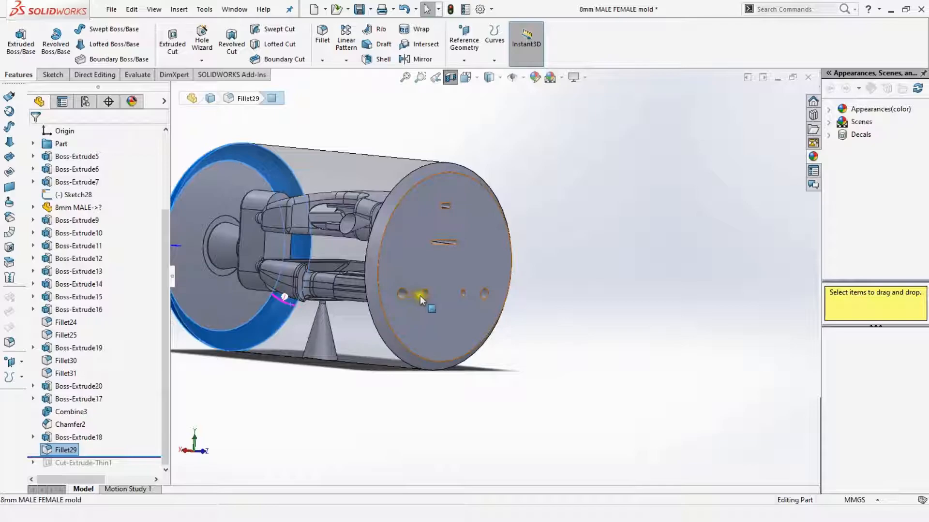
{"action": "scroll", "scroll_direction": "up", "scroll_amount": 3}
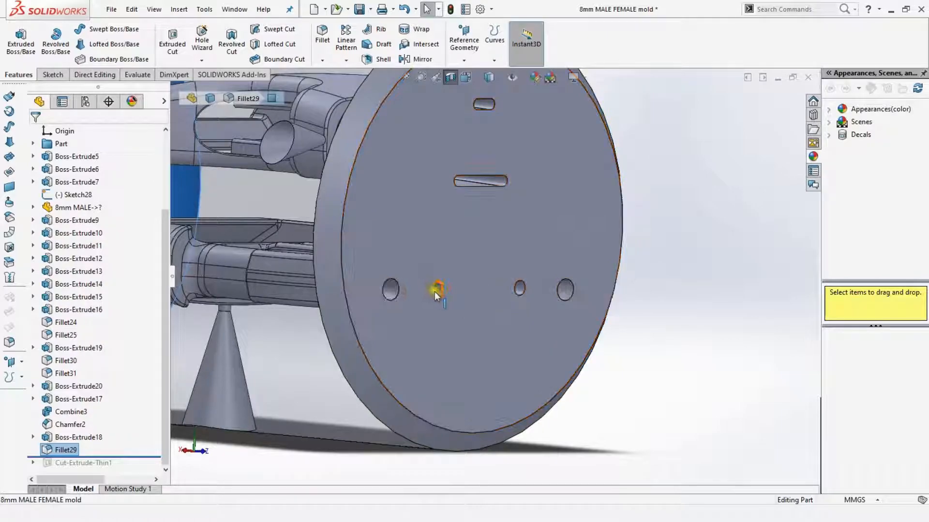
{"action": "left_click", "coordinate": [434, 296]}
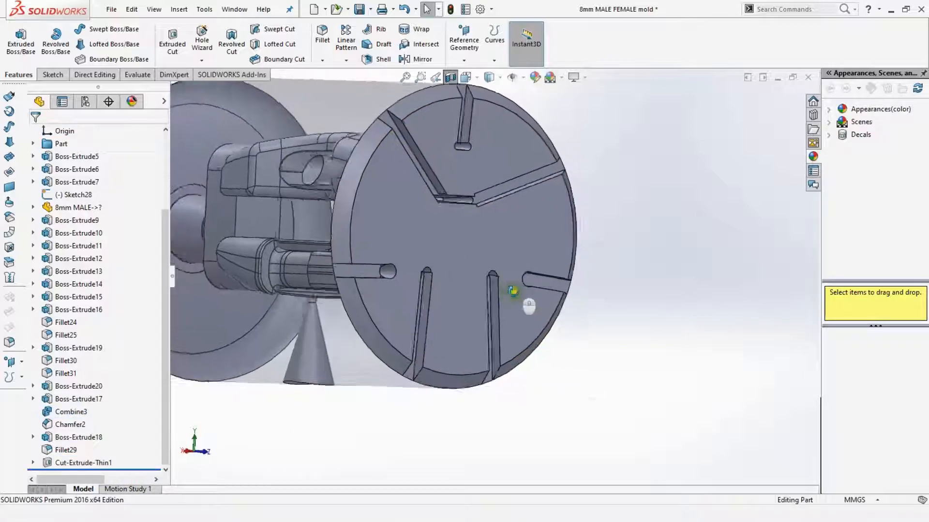
{"action": "left_click_drag", "start_coordinate": [512, 290], "coordinate": [429, 174]}
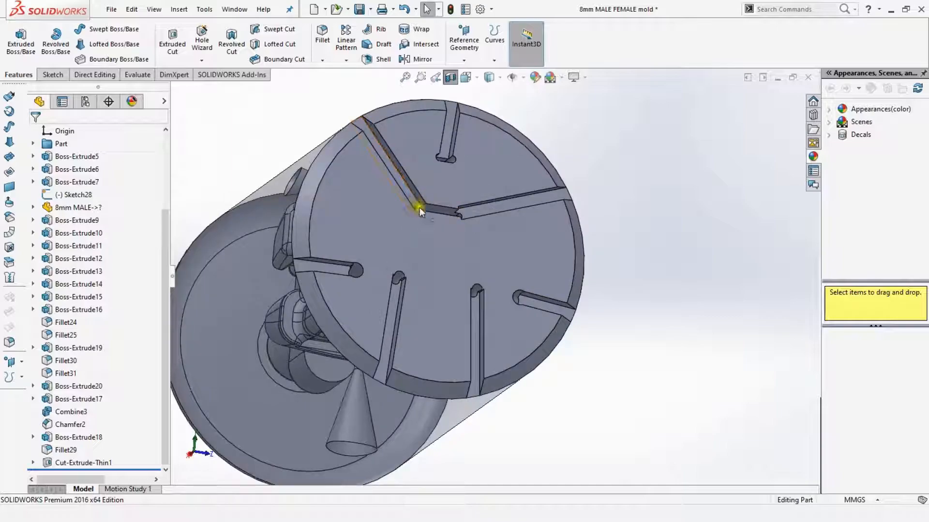
{"action": "left_click_drag", "start_coordinate": [421, 211], "coordinate": [334, 146]}
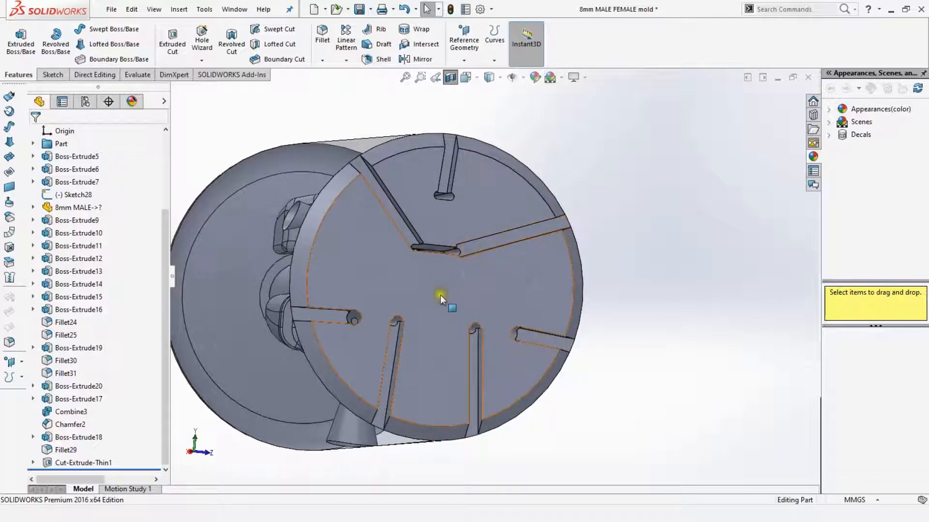
{"action": "left_click_drag", "start_coordinate": [441, 299], "coordinate": [494, 247]}
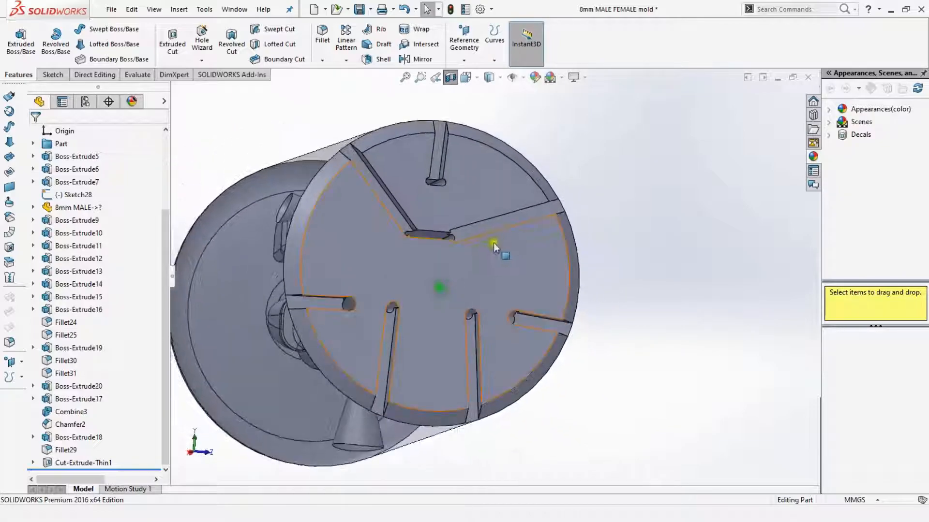